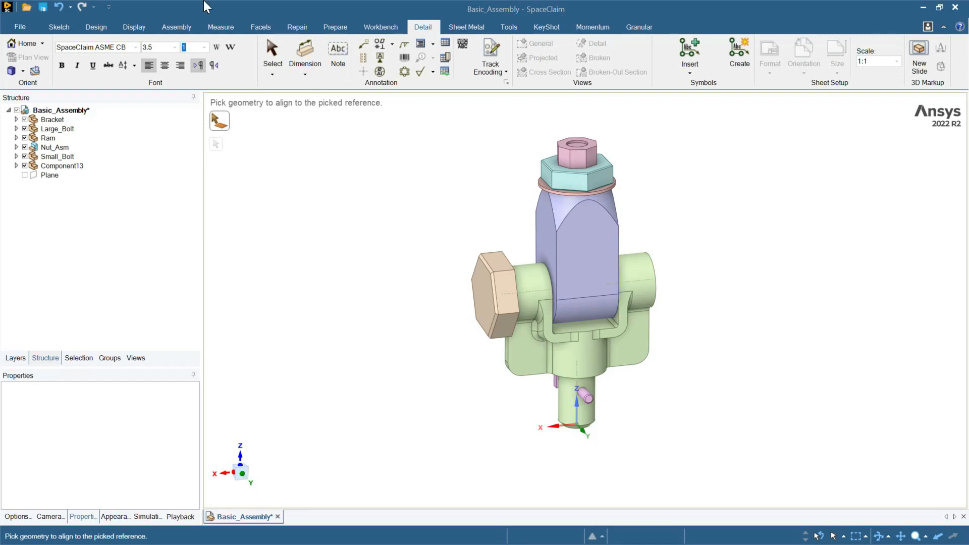
Step: Generate a Basic_Assembly drawing sheet with front, top and right views in a title-block border
{"action": "left_click", "coordinate": [19, 27]}
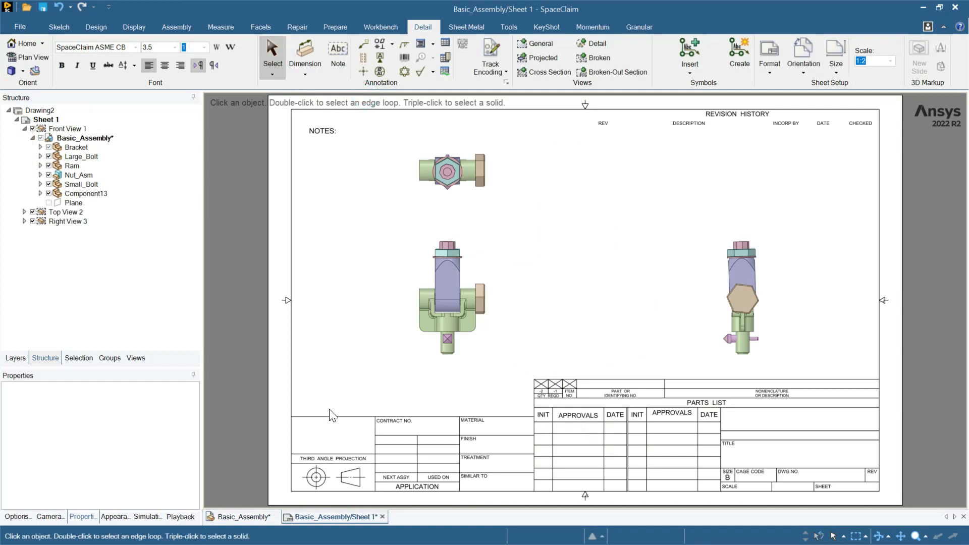
{"action": "left_click", "coordinate": [447, 171]}
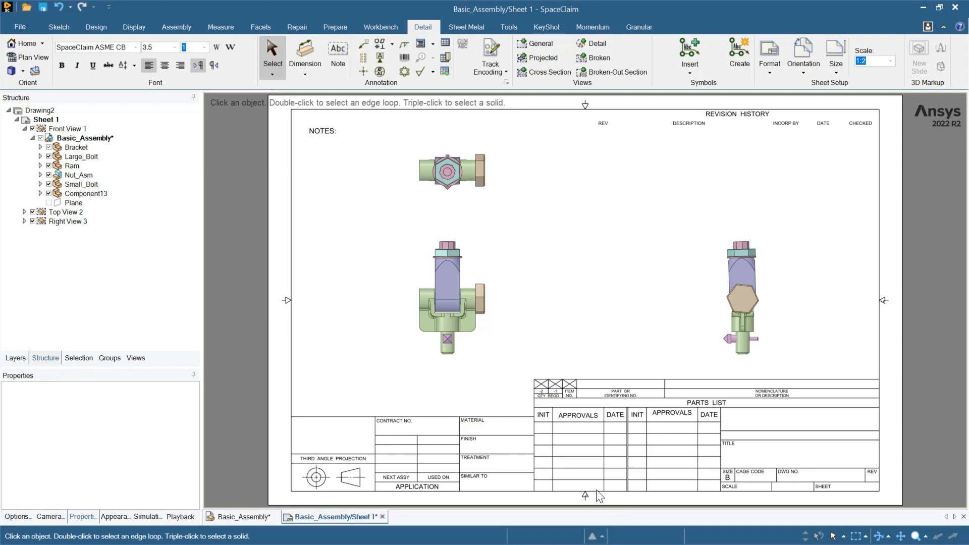
{"action": "mouse_move", "coordinate": [420, 44]}
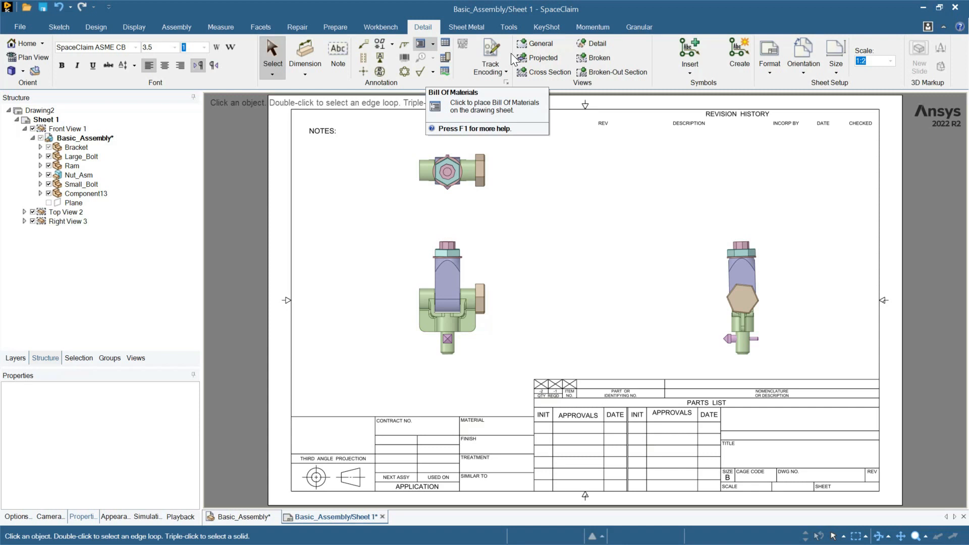
Step: Insert a Top Level bill of materials from the Bill Of Materials dropdown
{"action": "left_click", "coordinate": [433, 43]}
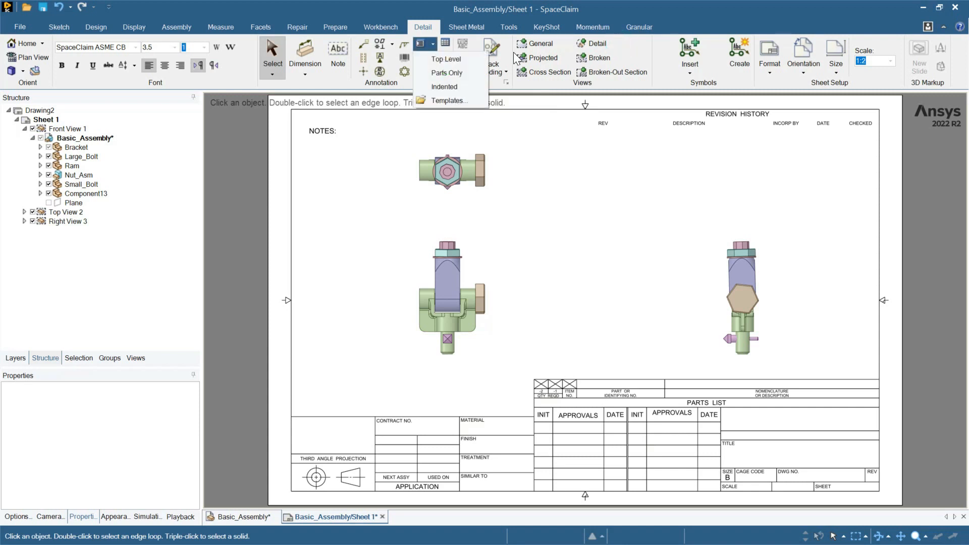
{"action": "mouse_move", "coordinate": [539, 118]}
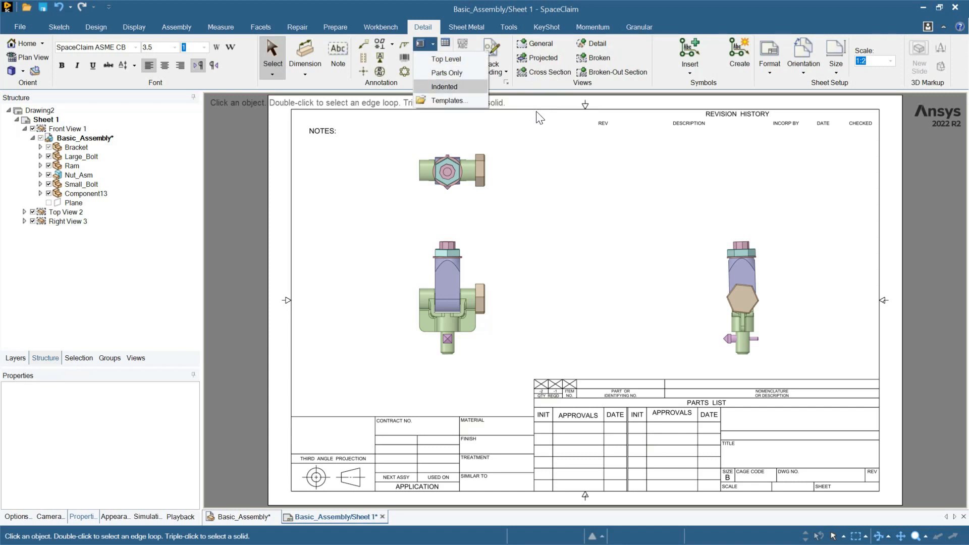
{"action": "mouse_move", "coordinate": [446, 58]}
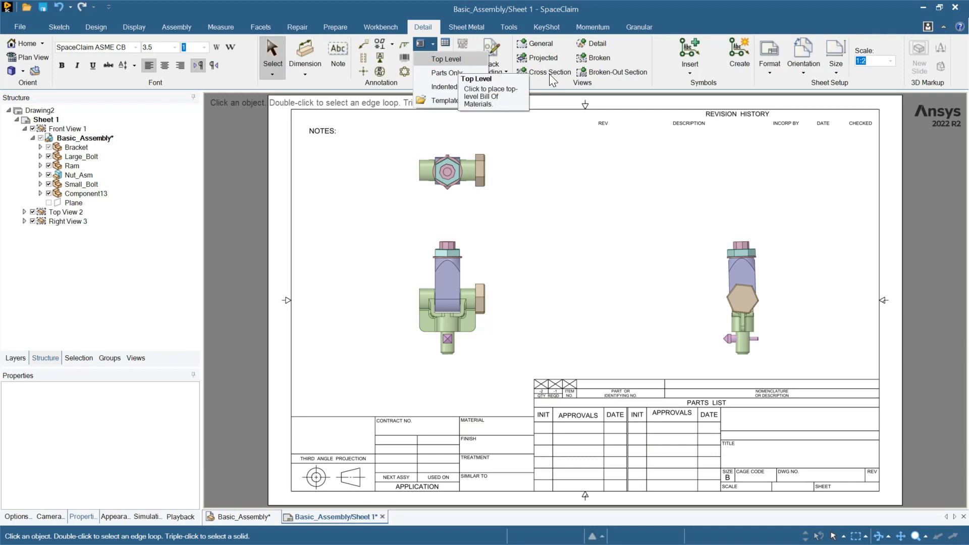
{"action": "left_click", "coordinate": [446, 58]}
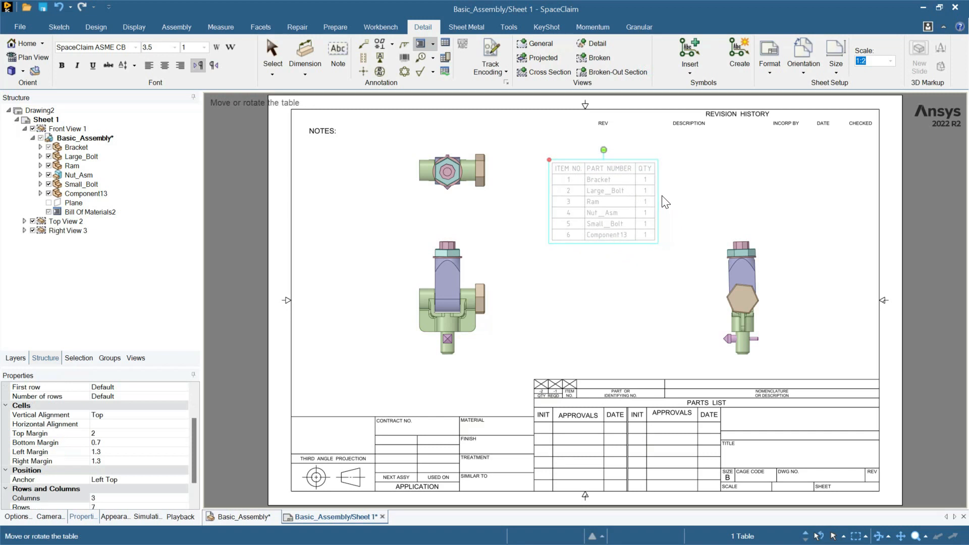
Step: Place the bill of materials table near the top of the sheet
{"action": "left_click", "coordinate": [697, 371]}
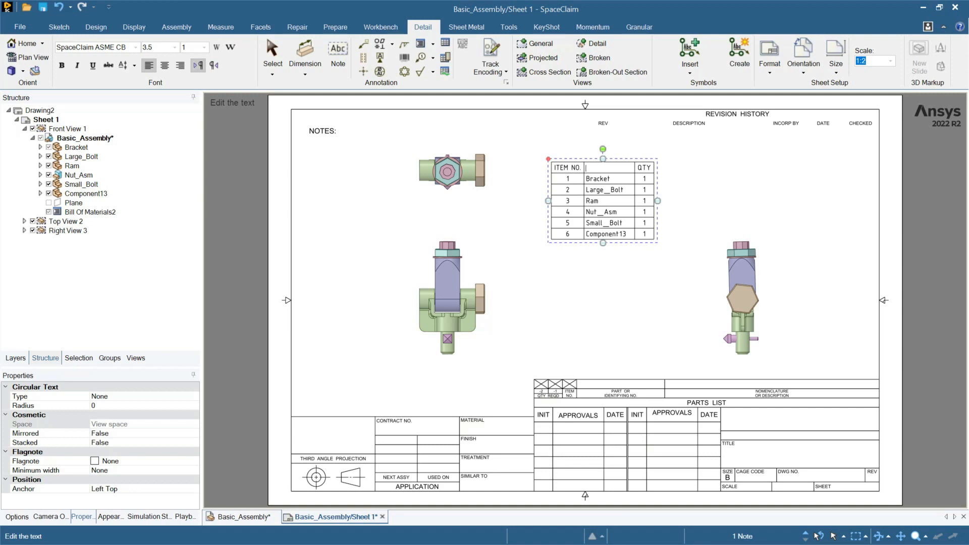
{"action": "mouse_move", "coordinate": [705, 232]}
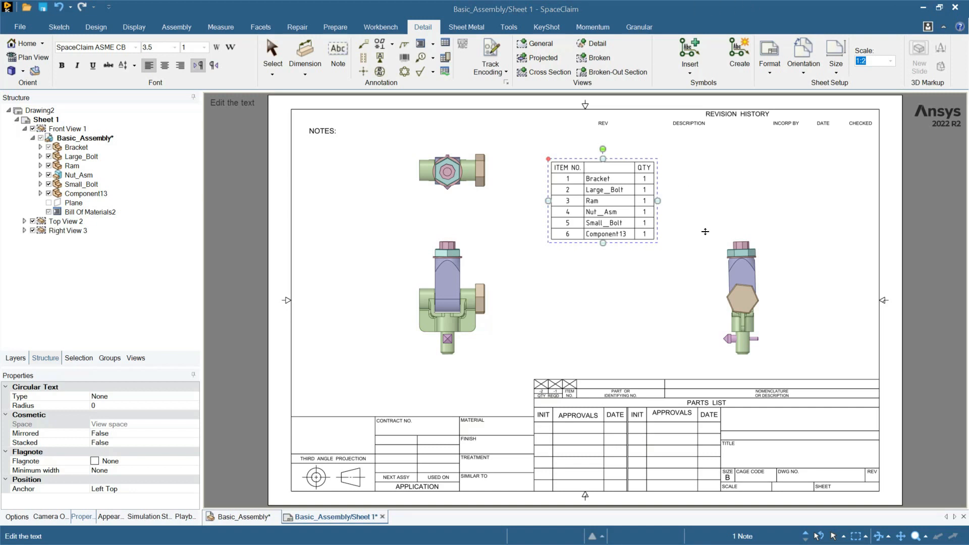
{"action": "mouse_move", "coordinate": [706, 232]}
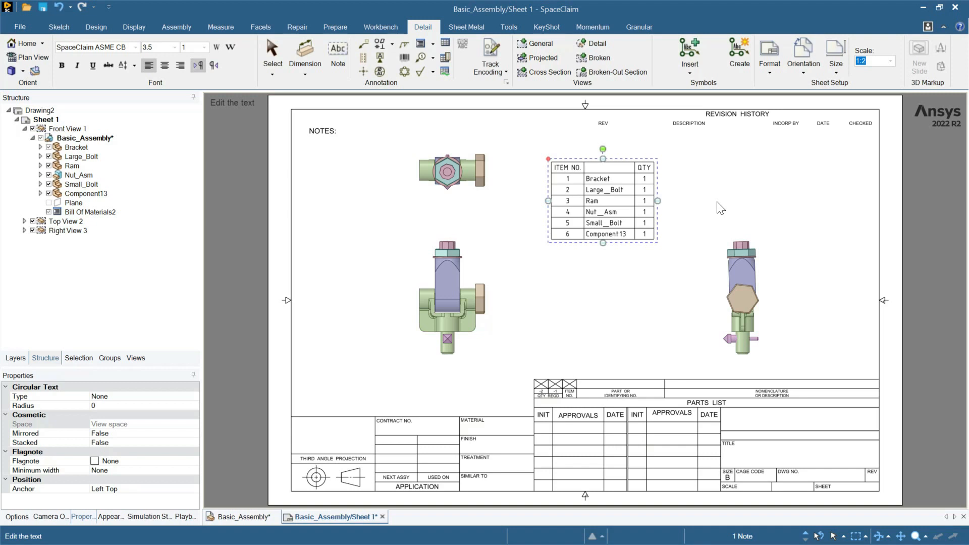
Step: Enter 'Description' as the table's second column heading
{"action": "type", "text": "Description"}
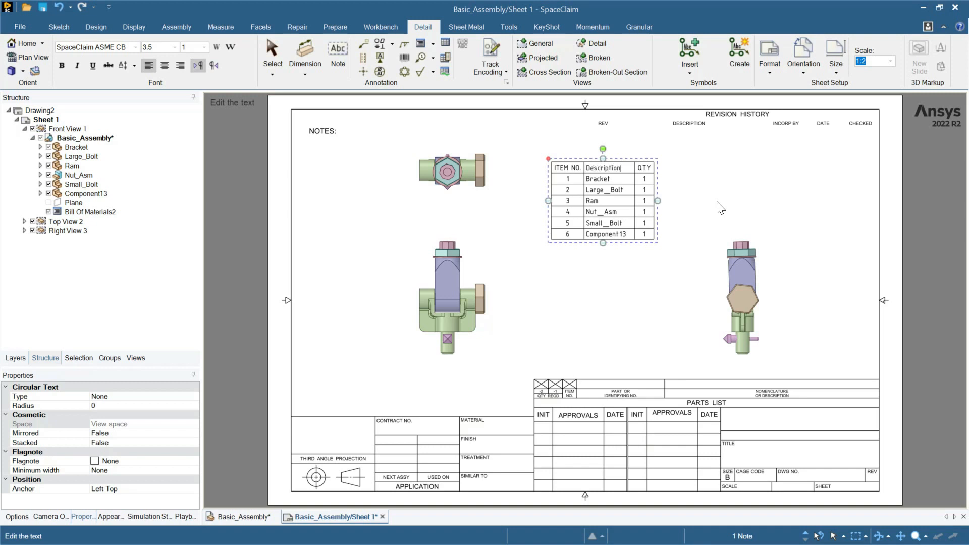
{"action": "mouse_move", "coordinate": [753, 207]}
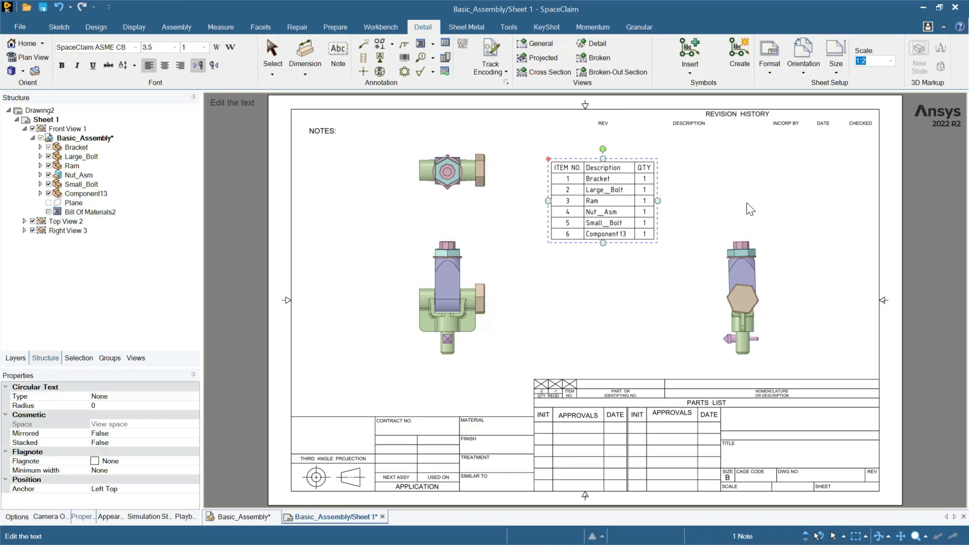
{"action": "mouse_move", "coordinate": [735, 206]}
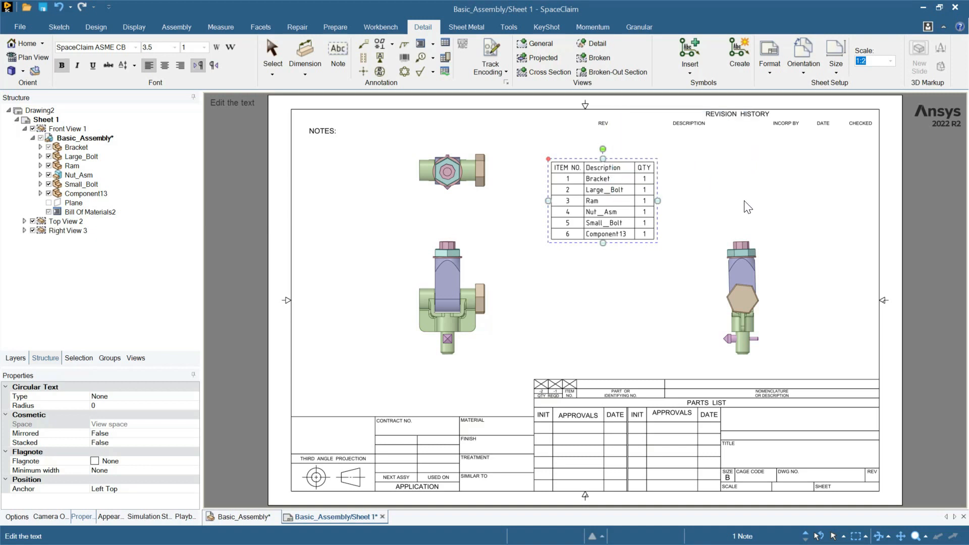
{"action": "mouse_move", "coordinate": [755, 208]}
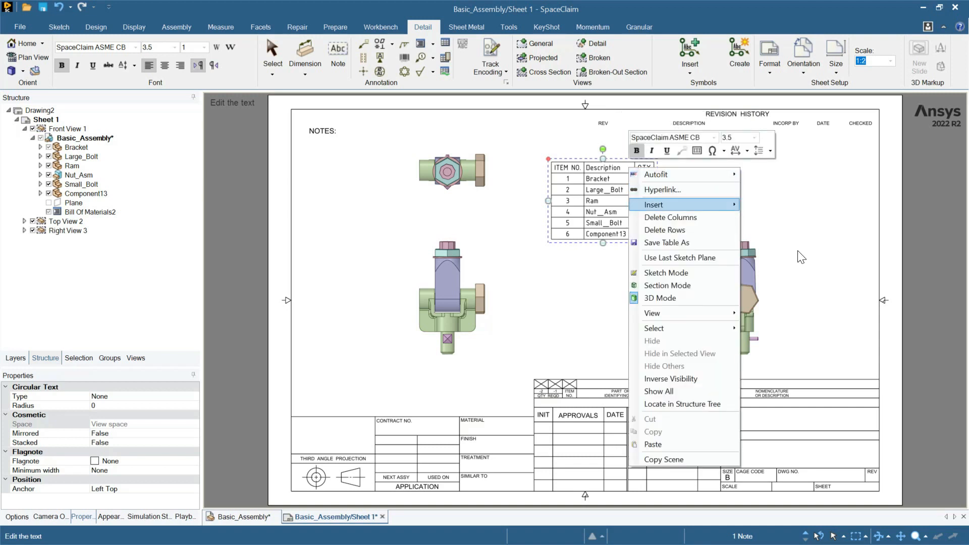
{"action": "mouse_move", "coordinate": [653, 205]}
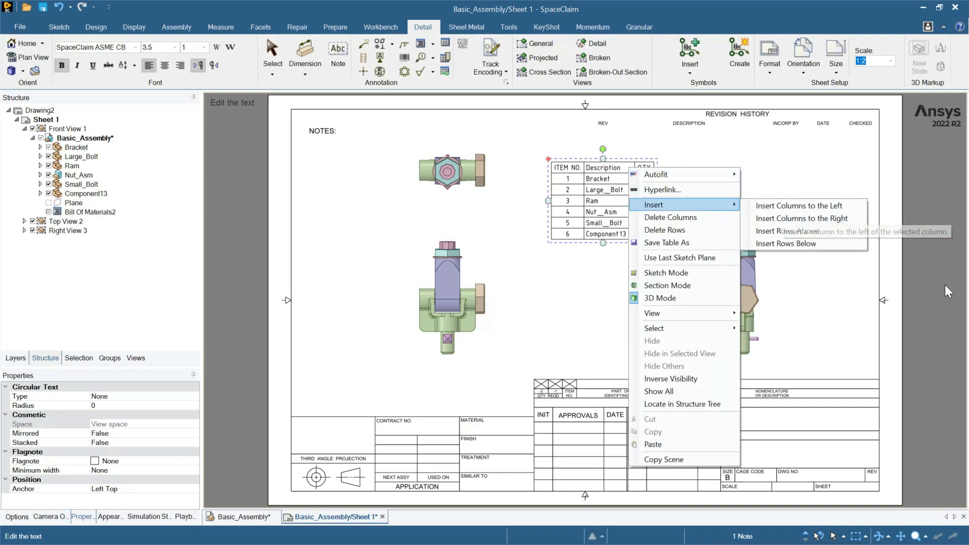
{"action": "mouse_move", "coordinate": [802, 218]}
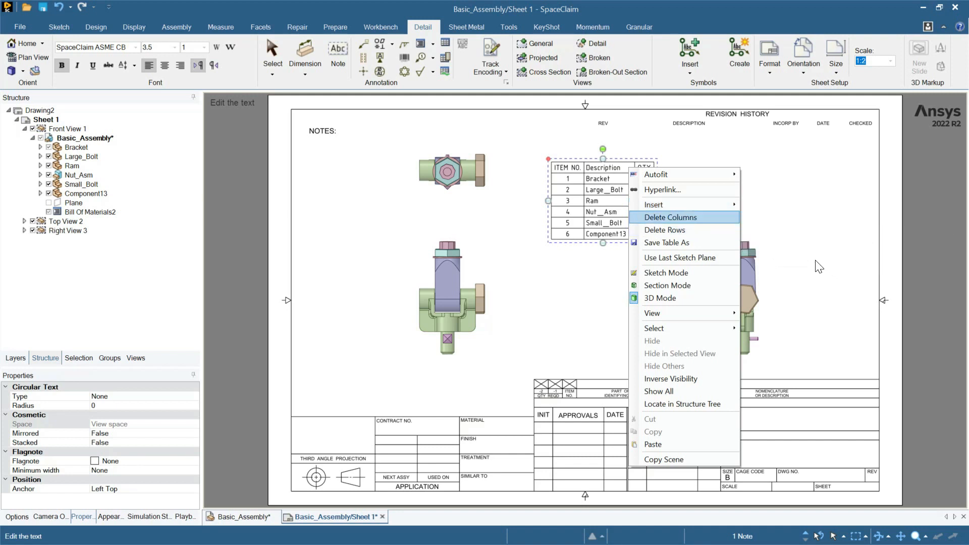
{"action": "mouse_move", "coordinate": [664, 230]}
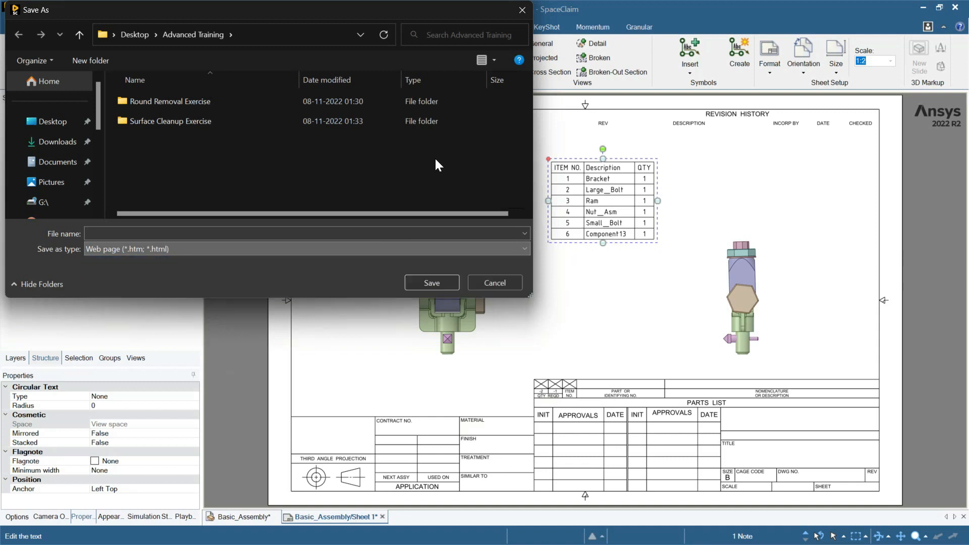
Step: Cancel the Save As dialog and reopen the parts table's context menu
{"action": "left_click", "coordinate": [494, 283]}
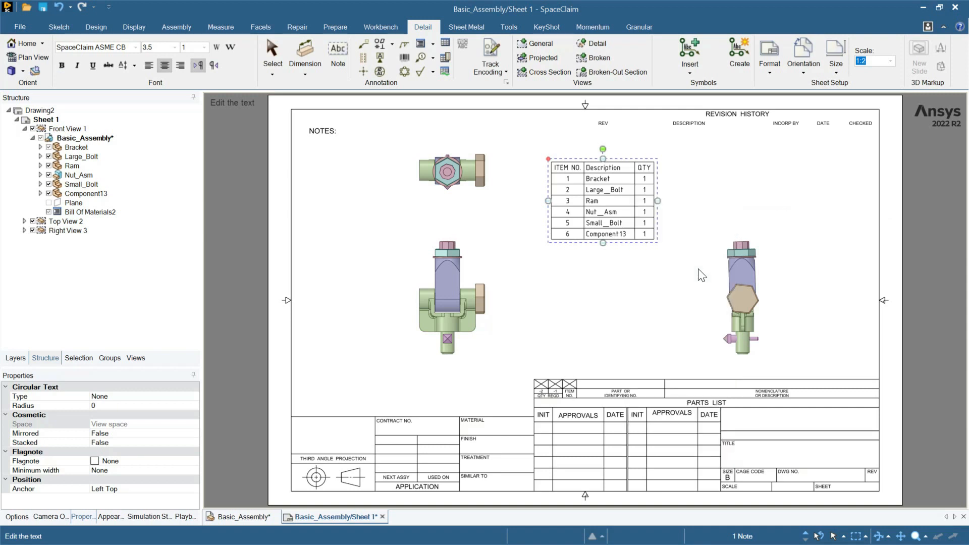
{"action": "right_click", "coordinate": [603, 200]}
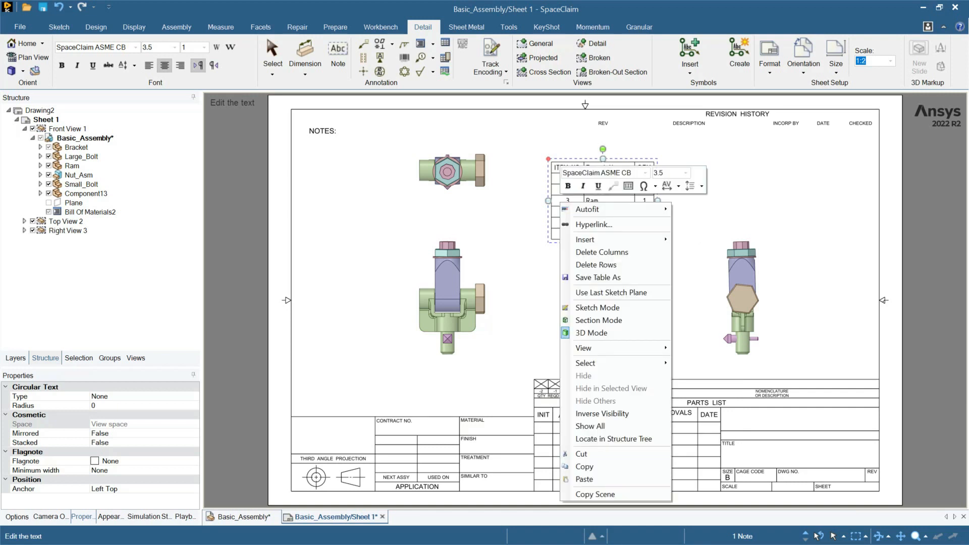